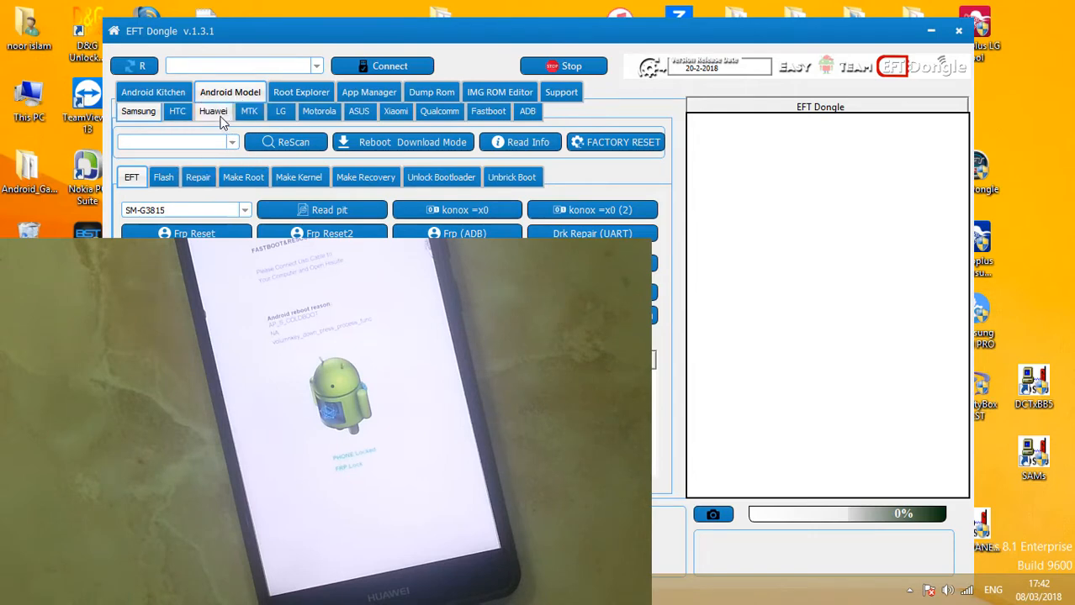
Open the Huawei tools and read the NXT-L29's device info, showing FRP locked.
{"action": "left_click", "coordinate": [213, 111]}
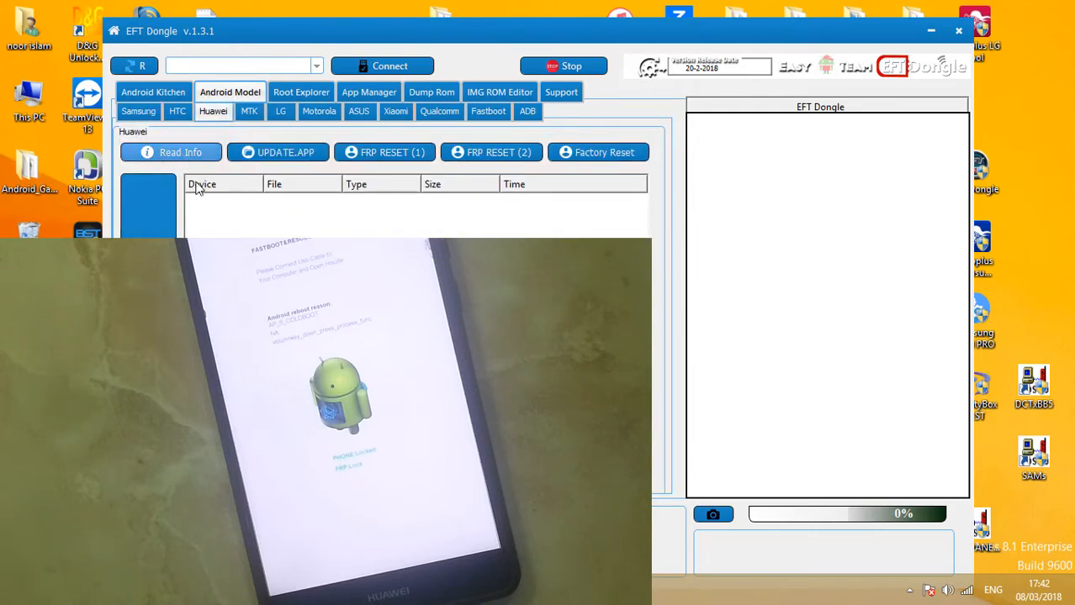
{"action": "left_click", "coordinate": [170, 152]}
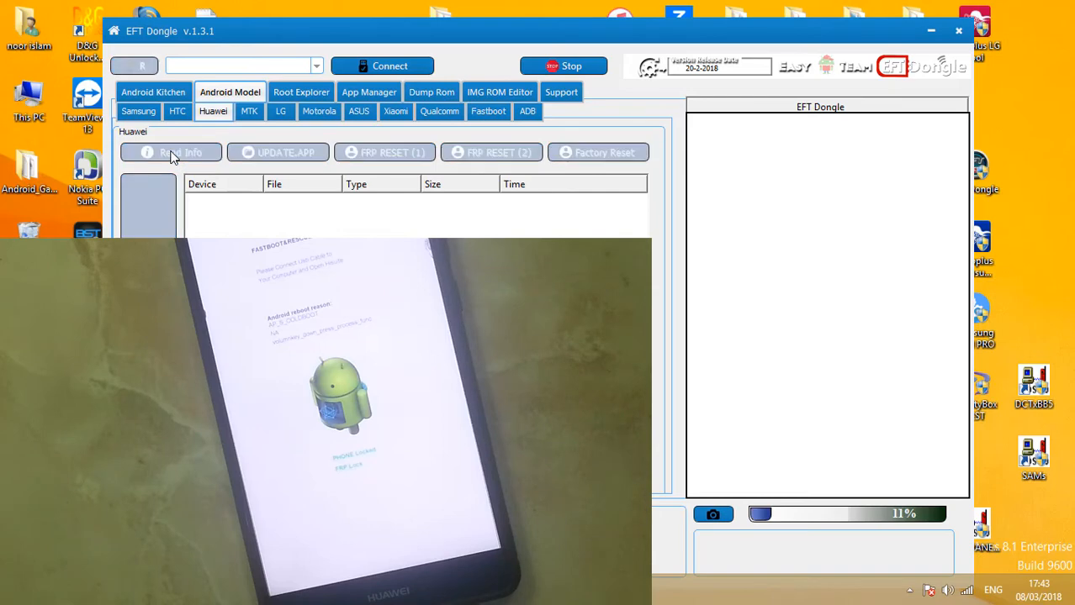
{"action": "left_click", "coordinate": [171, 152]}
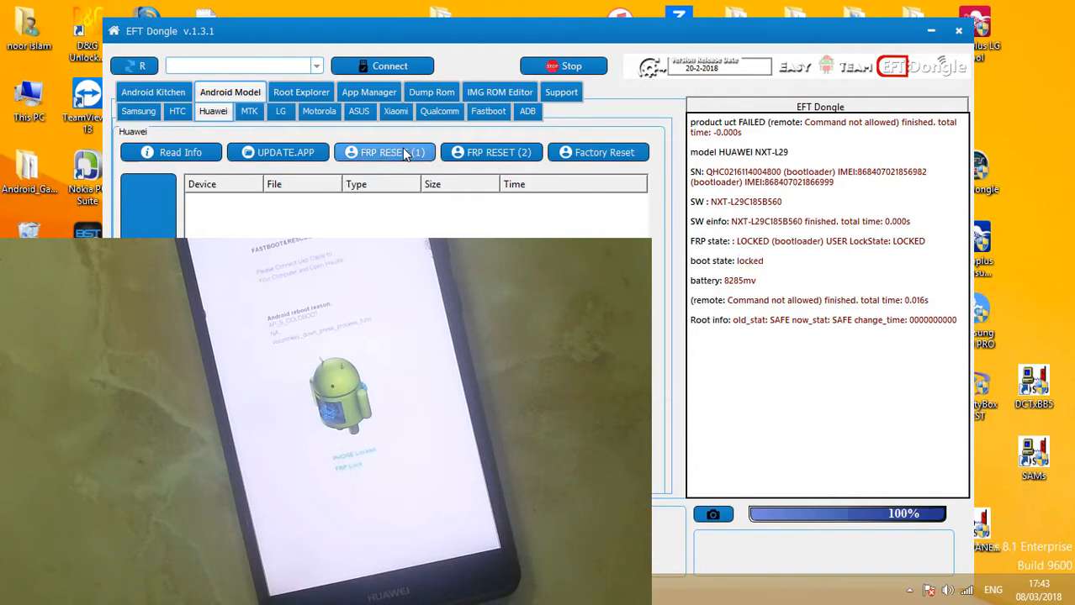
Run FRP RESET (1) on the NXT-L29 until erase completes and it reboots.
{"action": "left_click", "coordinate": [384, 153]}
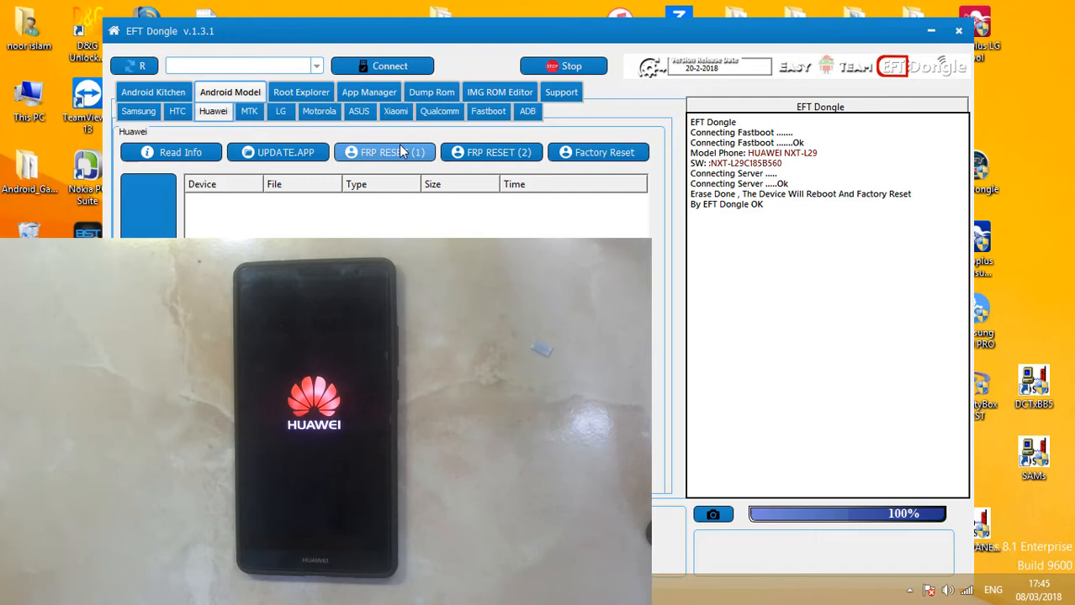
After the phone boots to the SIM PIN screen, close the EFT Dongle window.
{"action": "left_click", "coordinate": [230, 92]}
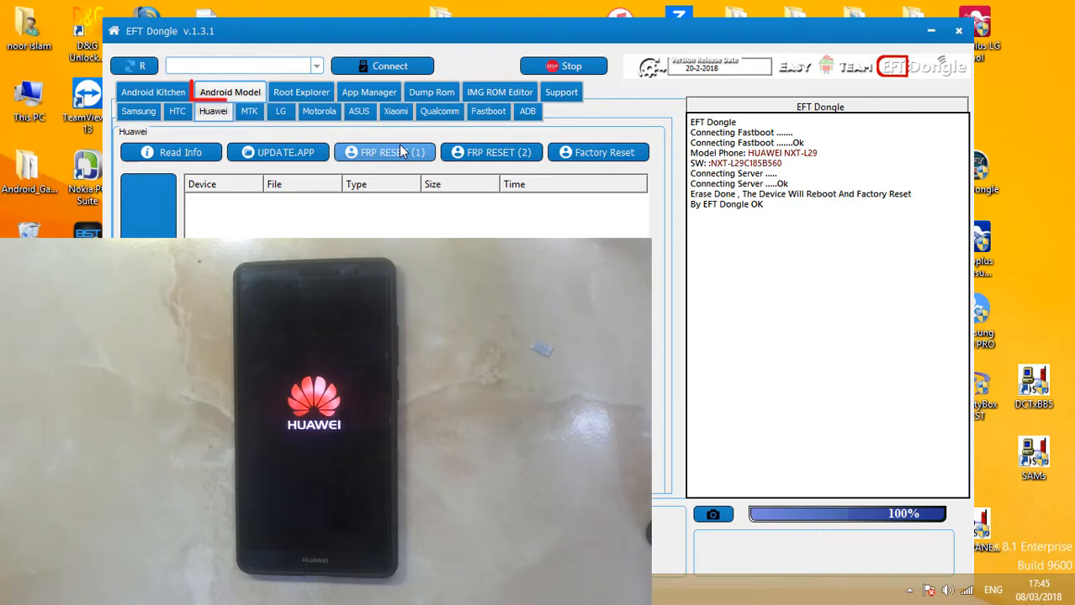
{"action": "left_click", "coordinate": [228, 92]}
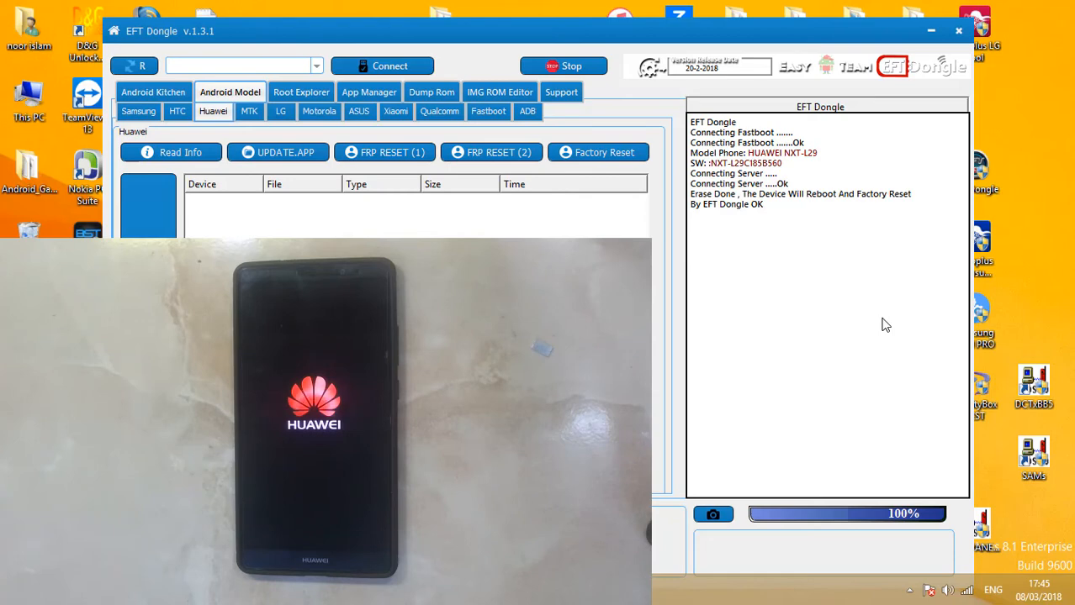
{"action": "mouse_move", "coordinate": [1058, 223]}
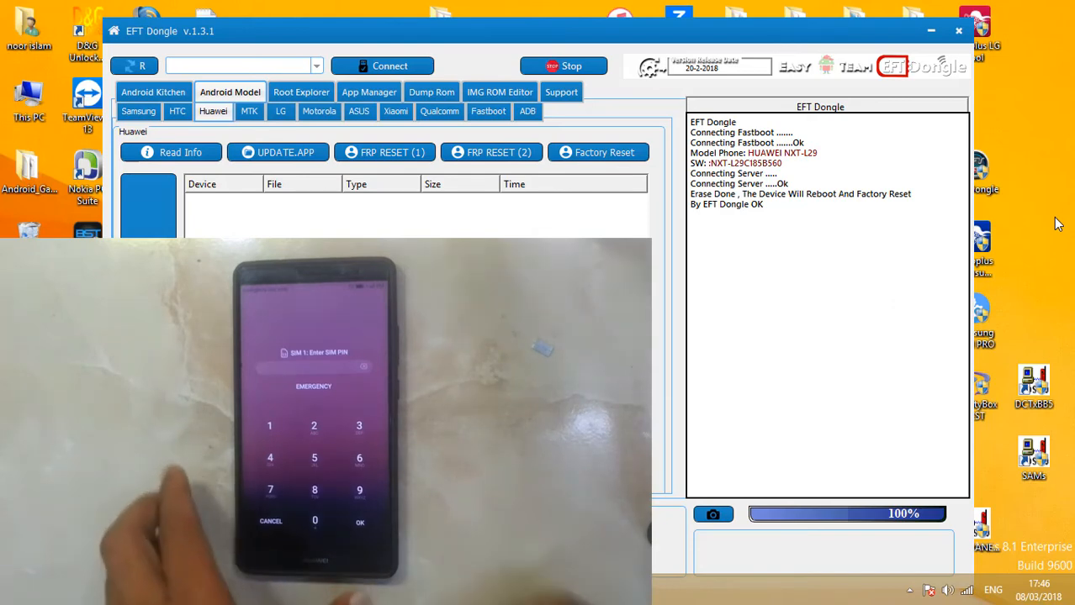
{"action": "left_click", "coordinate": [931, 31]}
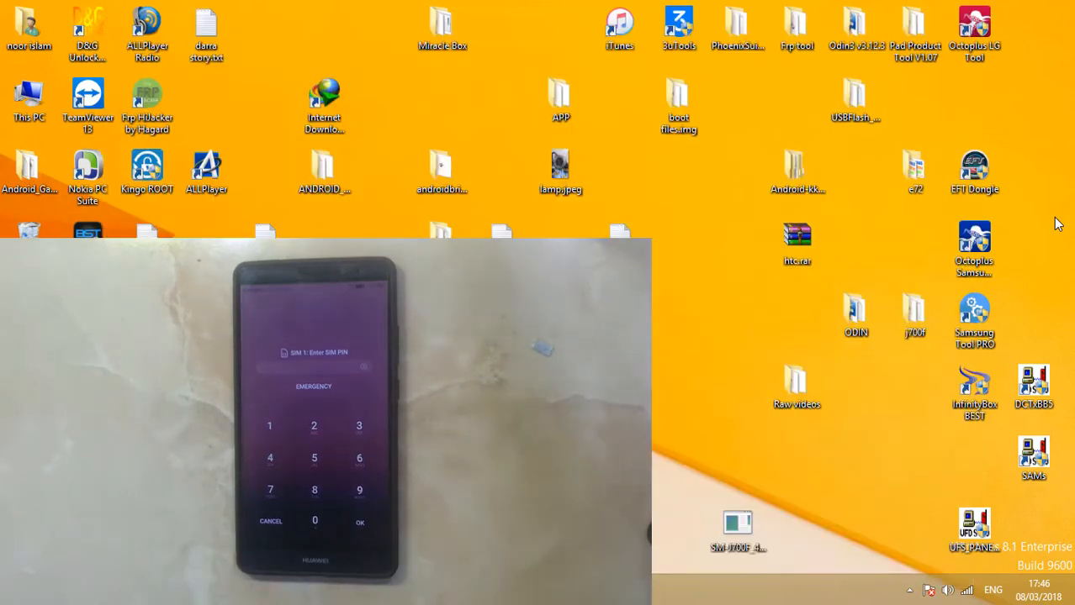